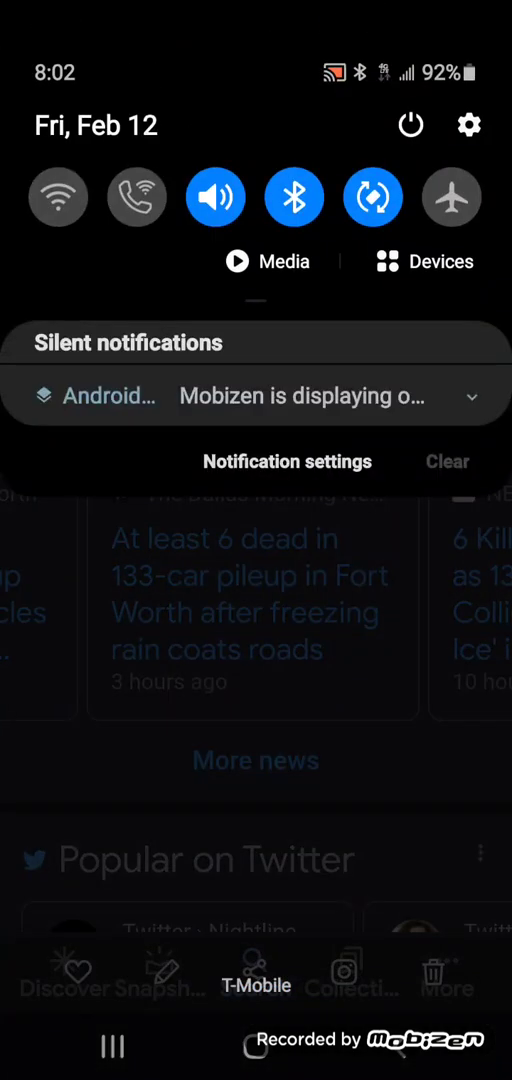
Switch on the Airplane mode tile, cutting off Wi-Fi, calling and Bluetooth
{"action": "left_click", "coordinate": [452, 196]}
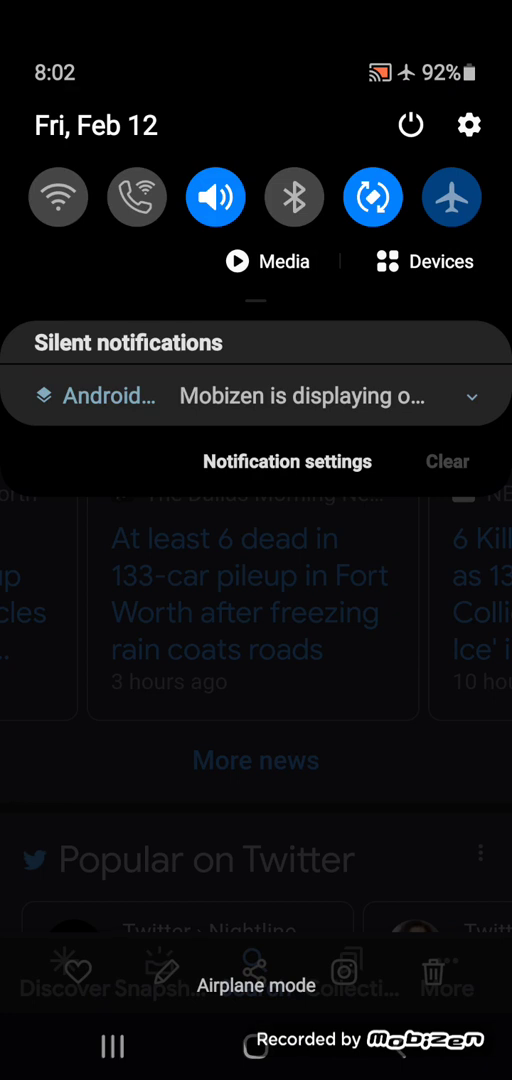